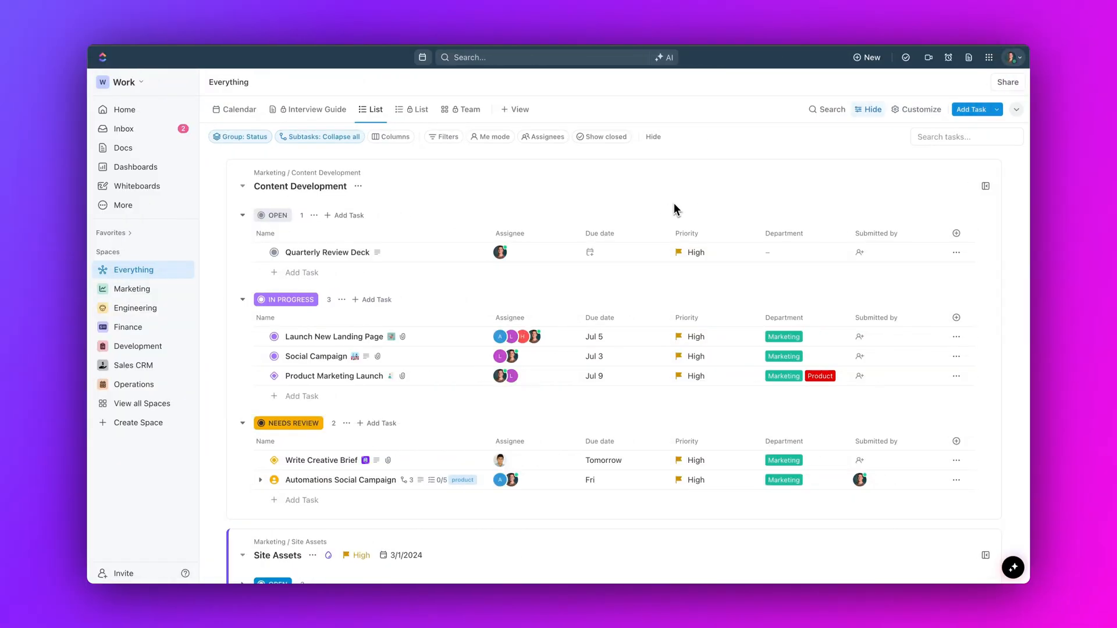
Step: Find Salesforce in the App Center and start a personal connection to it
{"action": "left_click", "coordinate": [989, 57]}
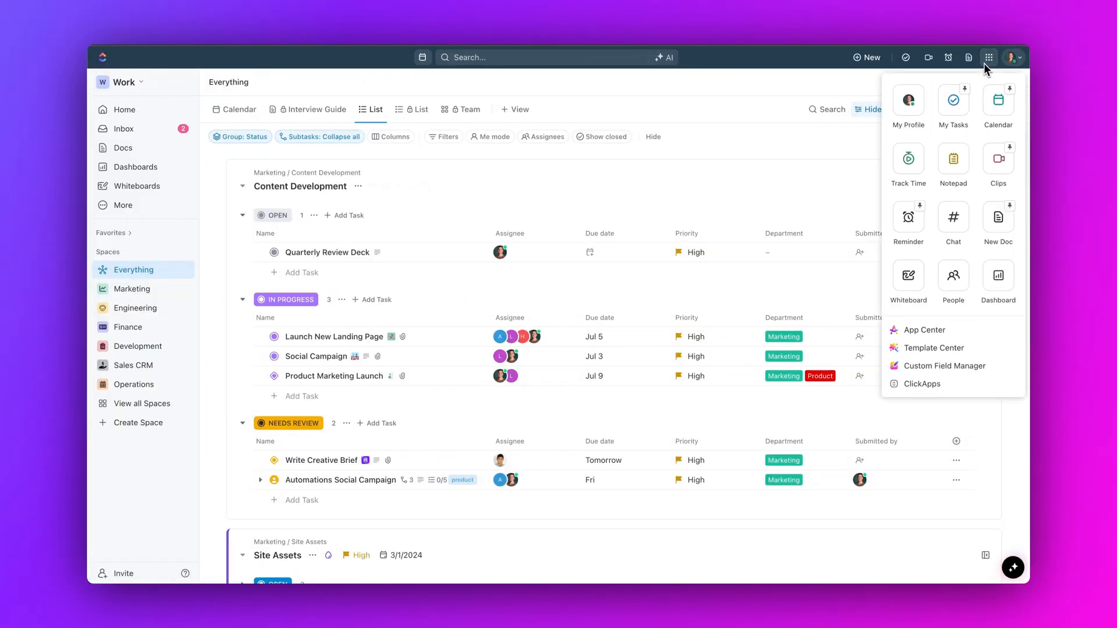
{"action": "mouse_move", "coordinate": [922, 330]}
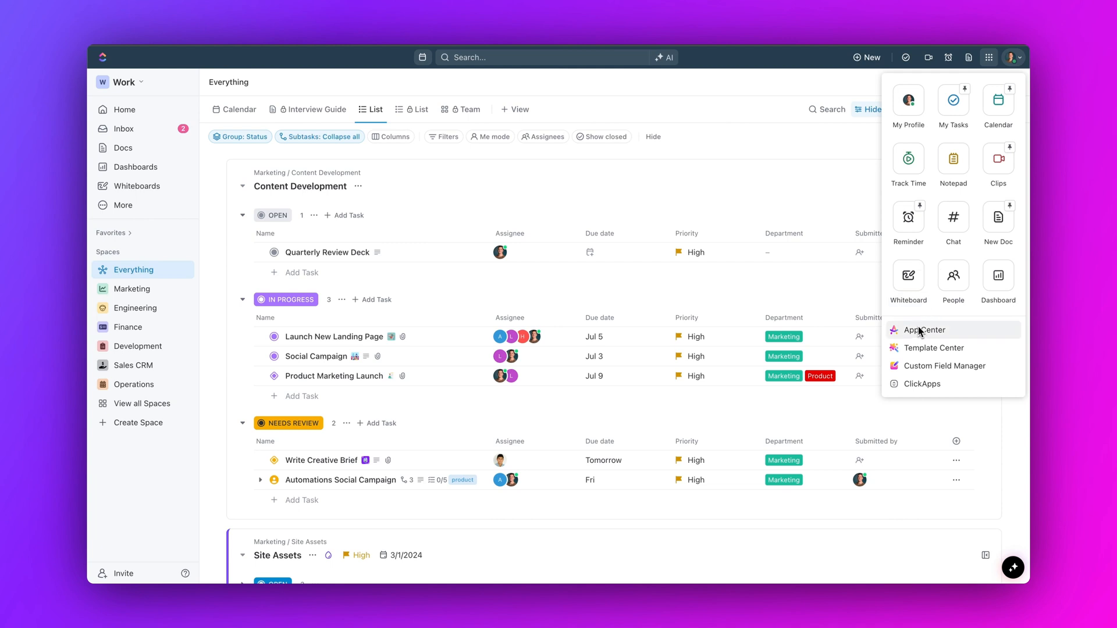
{"action": "left_click", "coordinate": [923, 330]}
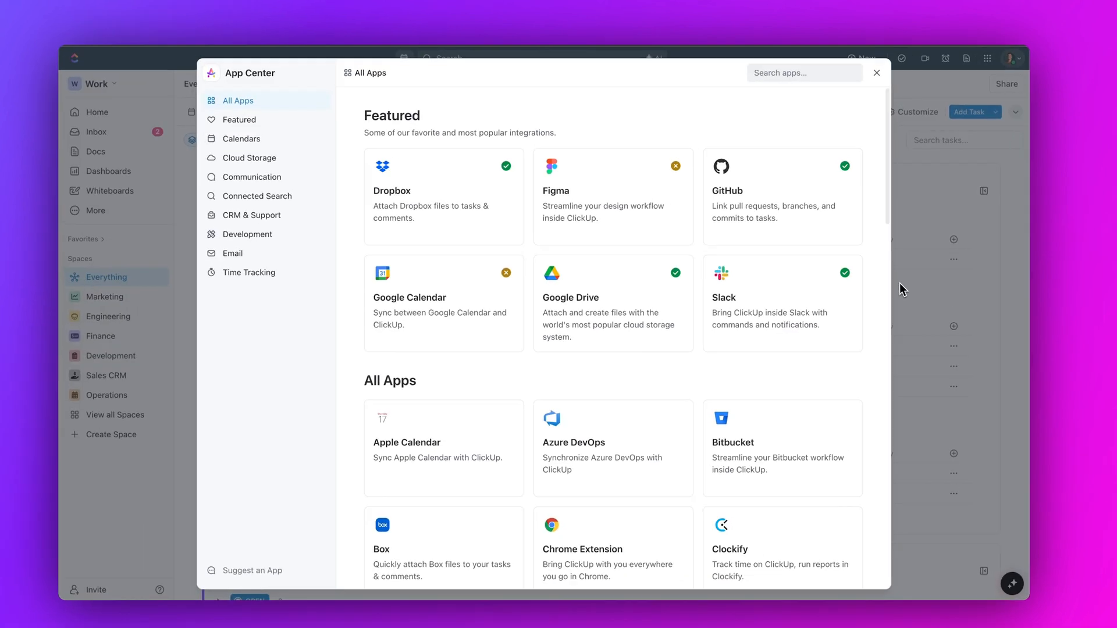
{"action": "type", "text": "salesforce"}
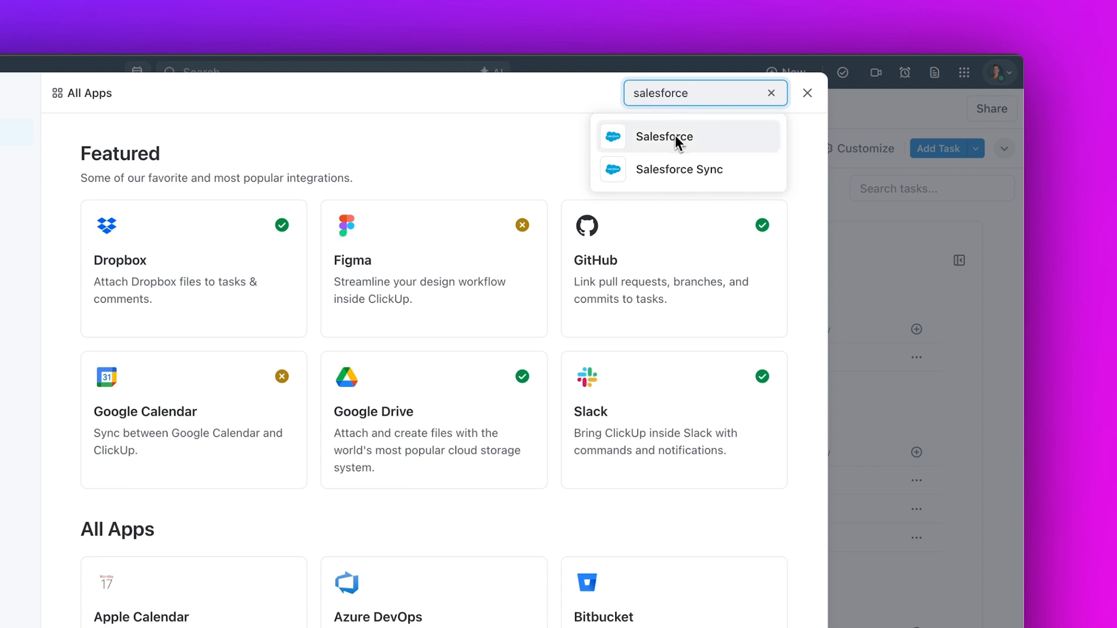
{"action": "left_click", "coordinate": [663, 137]}
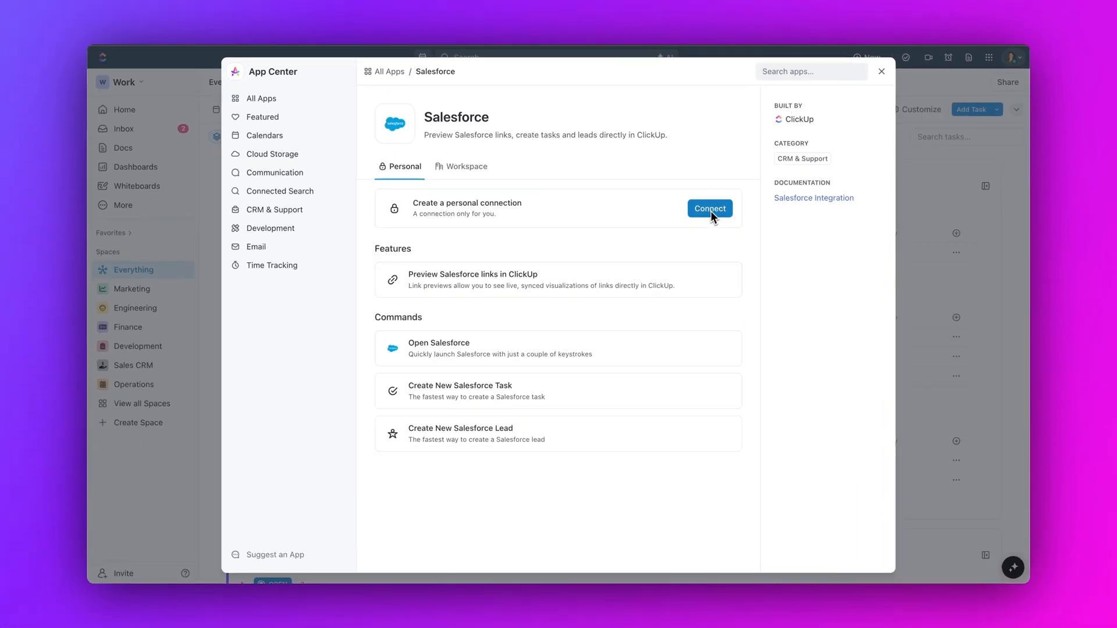
{"action": "left_click", "coordinate": [881, 70]}
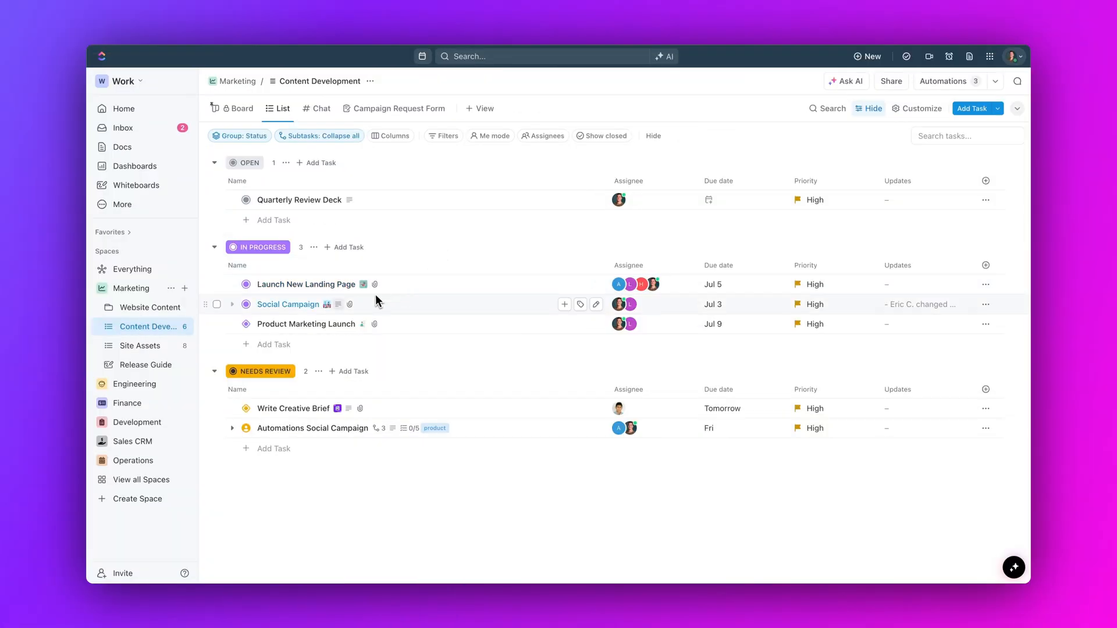
Step: Comment a Slack file link on the Social Campaign task and open its preview
{"action": "left_click", "coordinate": [287, 304]}
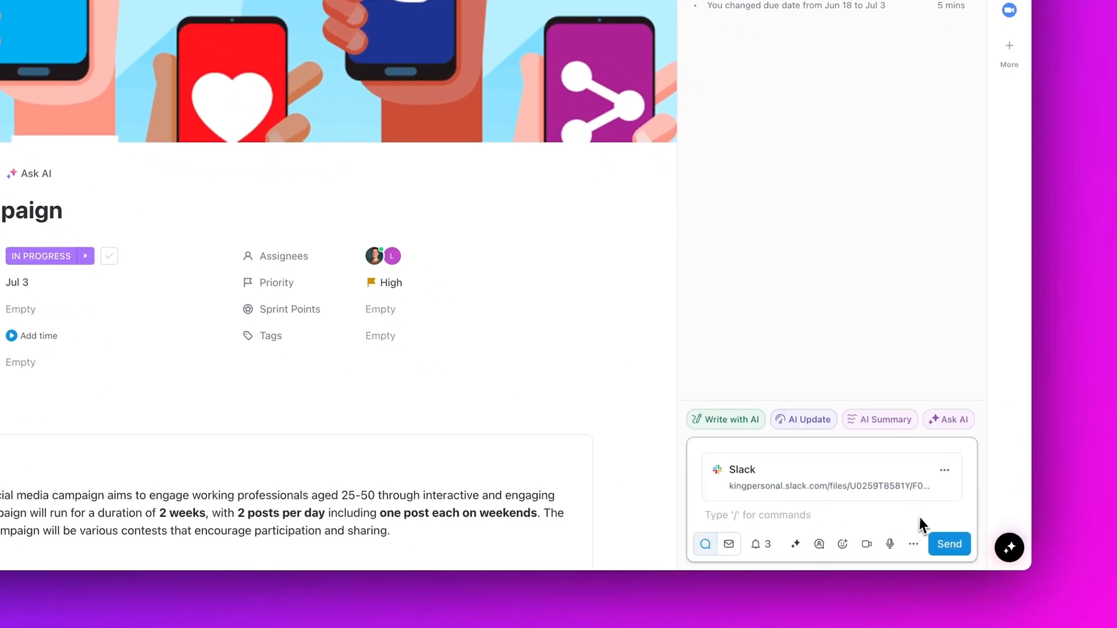
{"action": "left_click", "coordinate": [949, 543]}
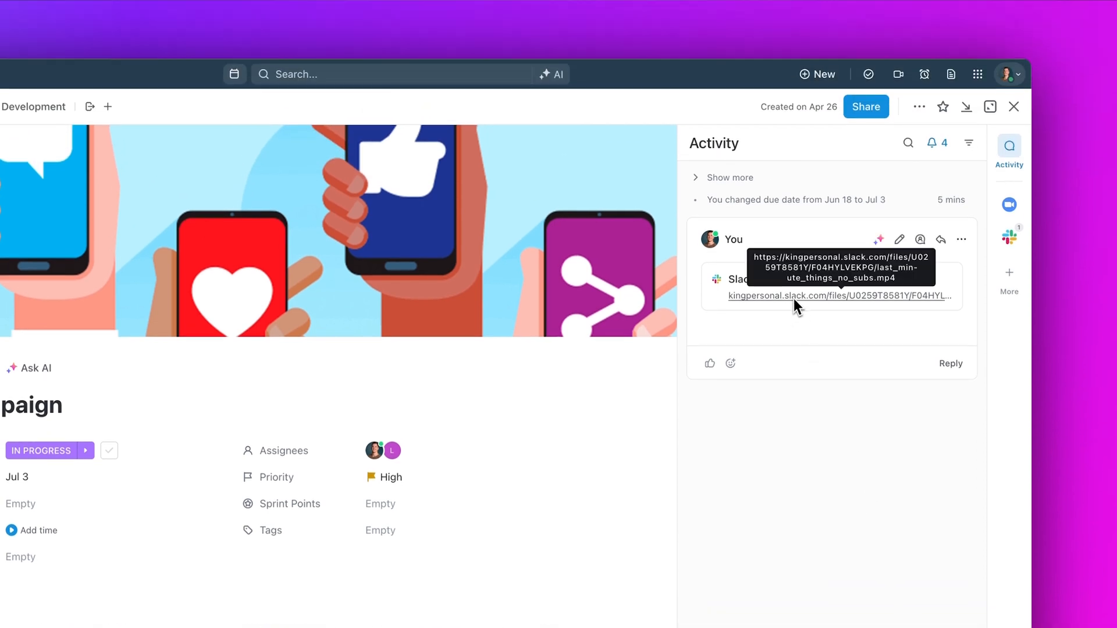
{"action": "left_click", "coordinate": [838, 295]}
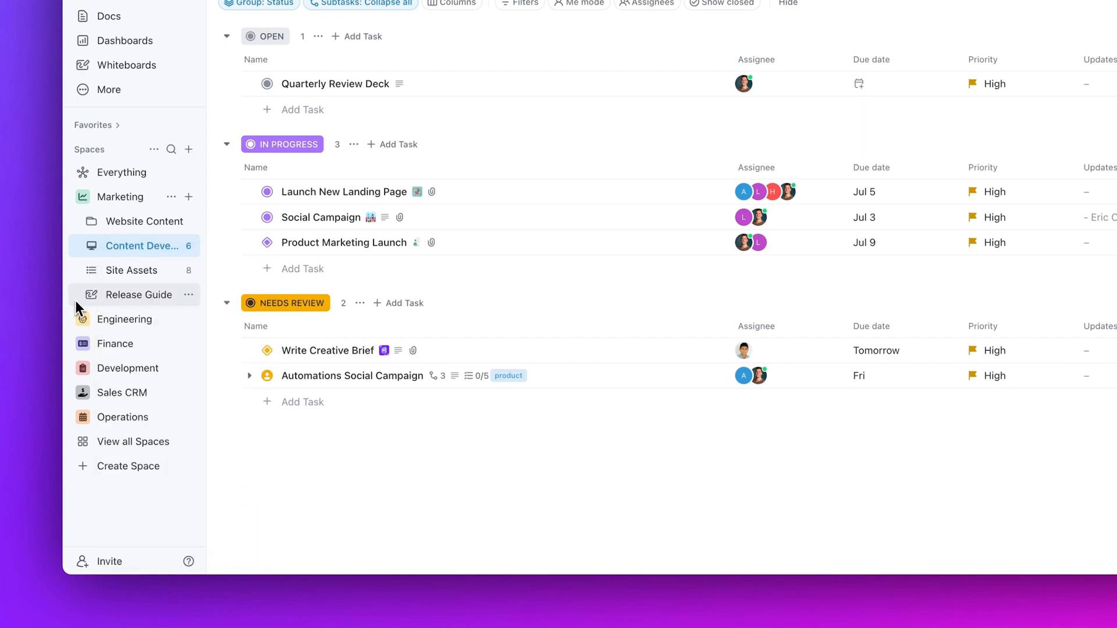
Step: Browse the Marketing lists' custom icons, ending on the Operations space's Client Onboarding list
{"action": "left_click", "coordinate": [89, 295]}
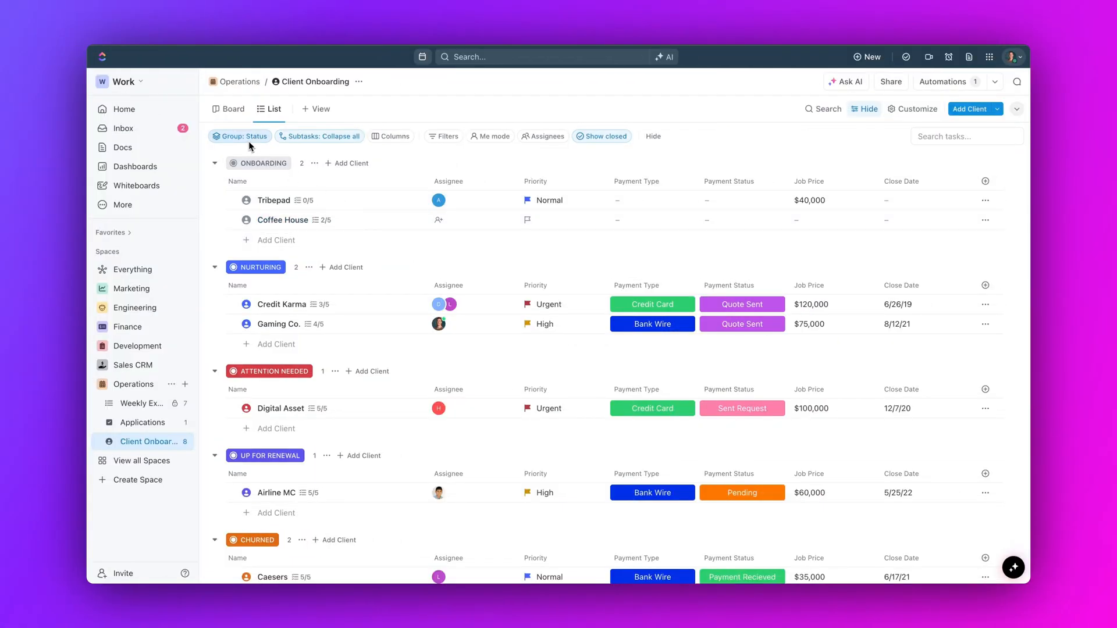
Step: Group the Client Onboarding list by Payment Type
{"action": "left_click", "coordinate": [240, 136]}
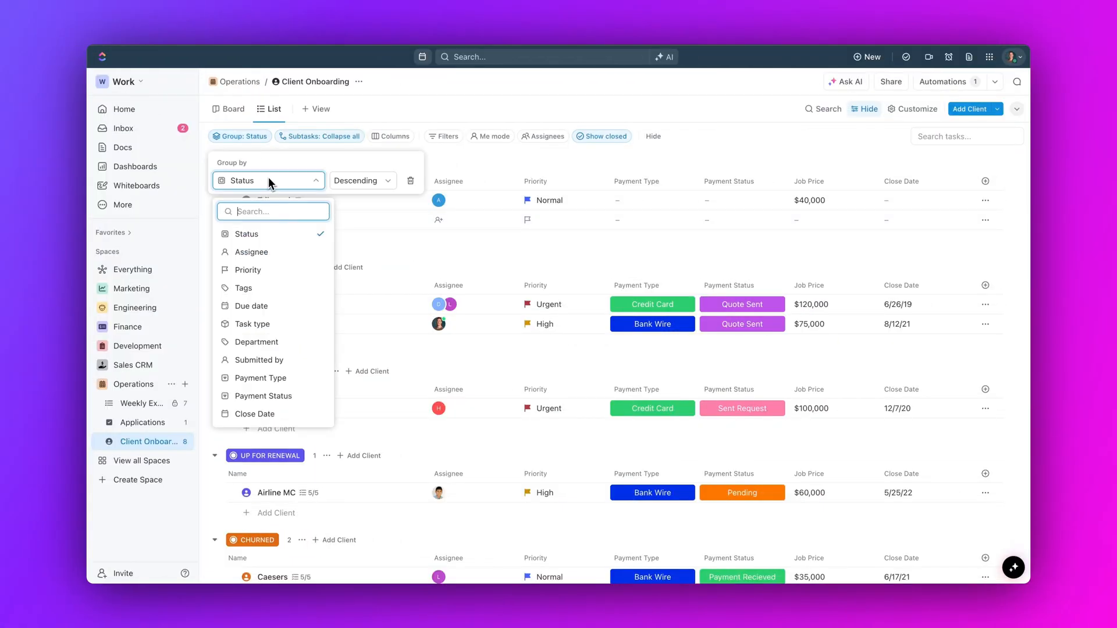
{"action": "type", "text": "payment type"}
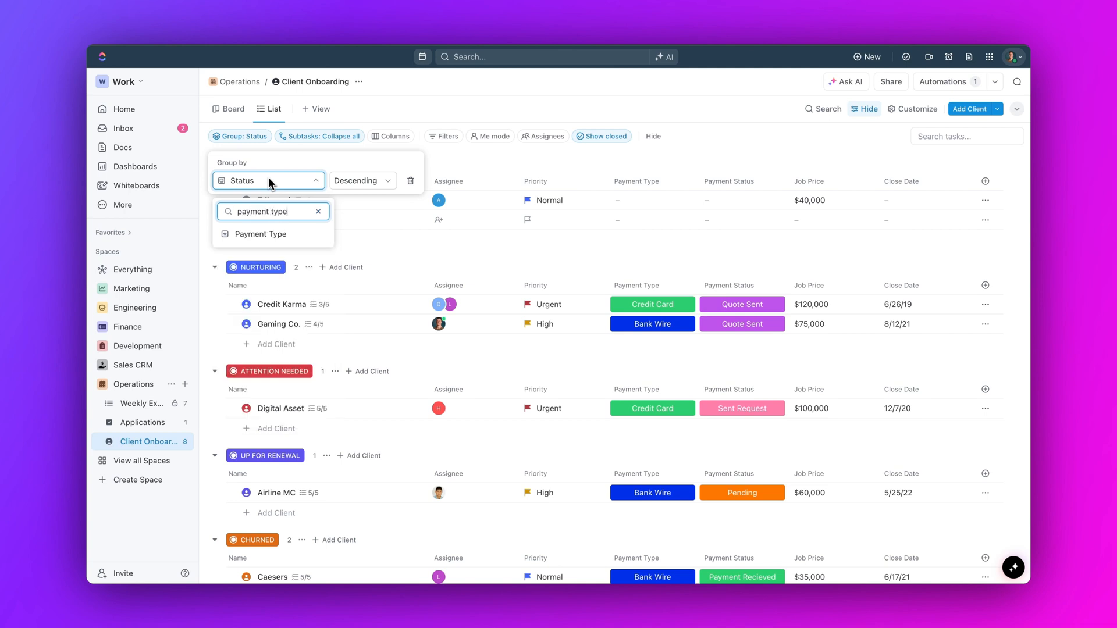
{"action": "left_click", "coordinate": [261, 233]}
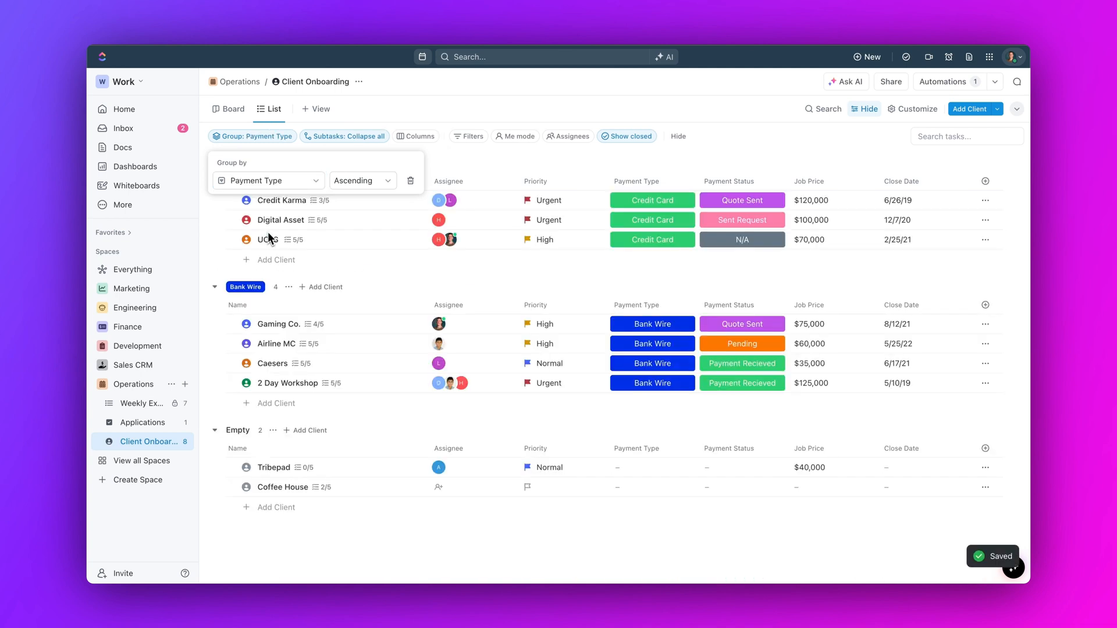
Step: Regroup the clients by due date in descending order
{"action": "left_click", "coordinate": [267, 181]}
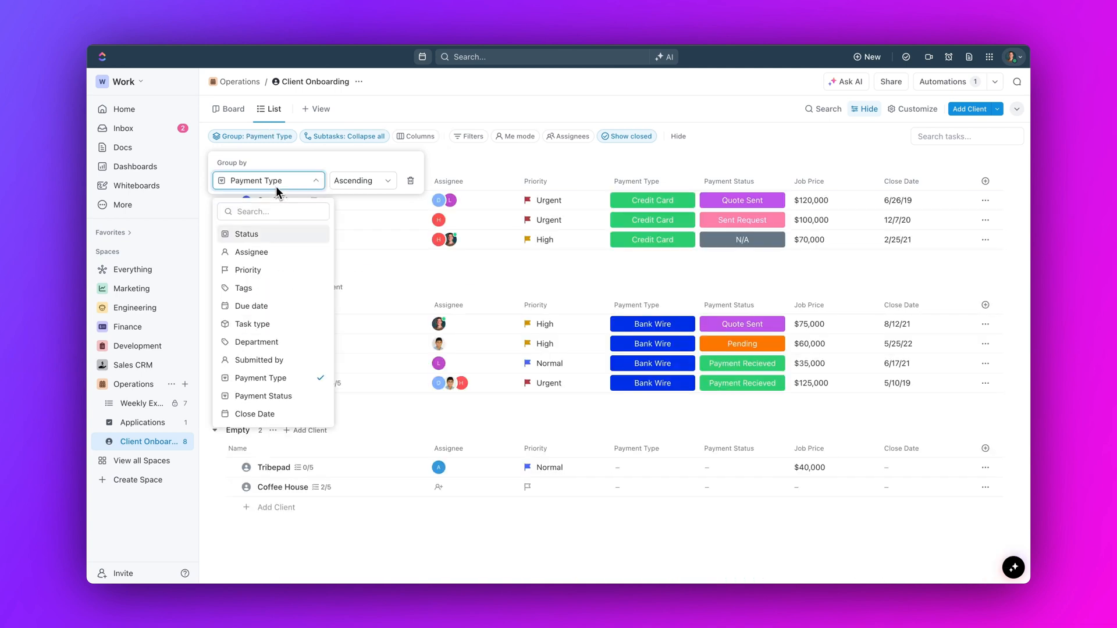
{"action": "mouse_move", "coordinate": [251, 305]}
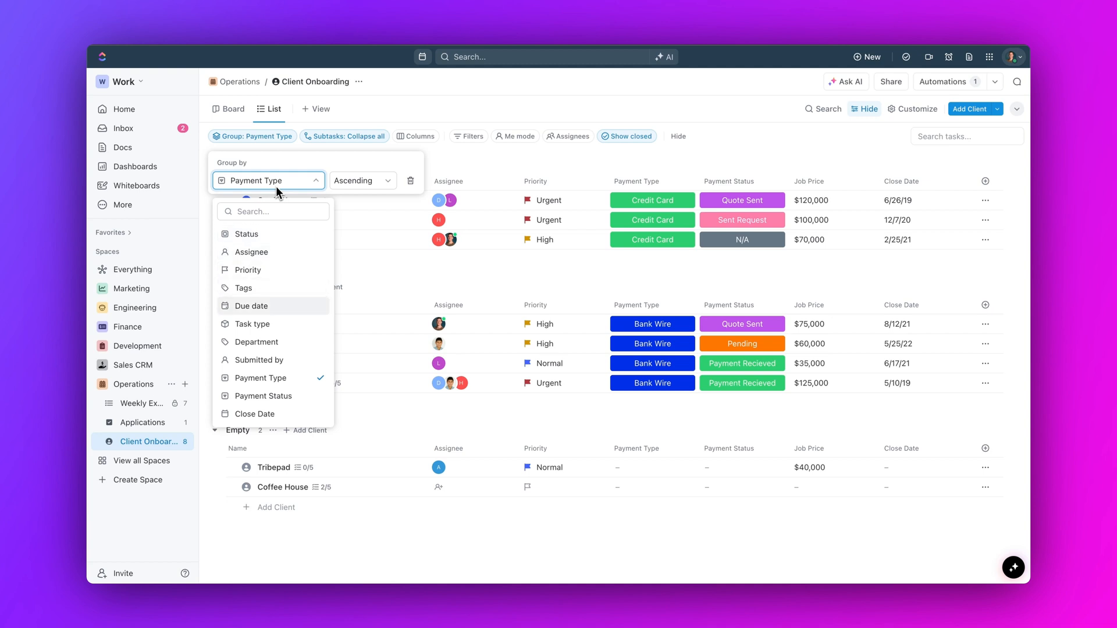
{"action": "left_click", "coordinate": [251, 305]}
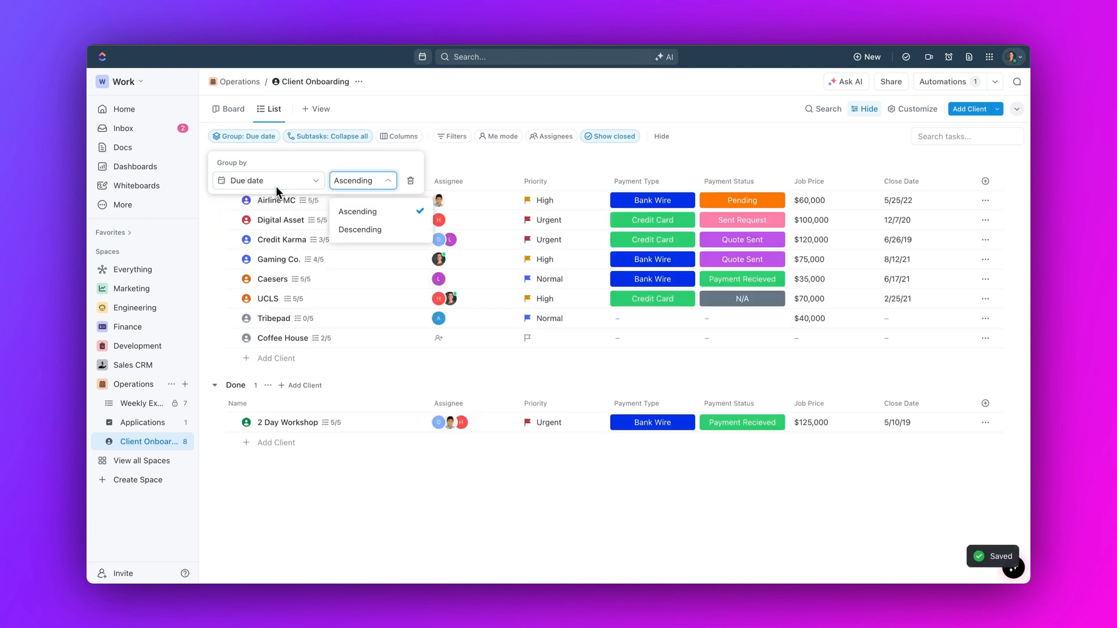
{"action": "left_click", "coordinate": [359, 229]}
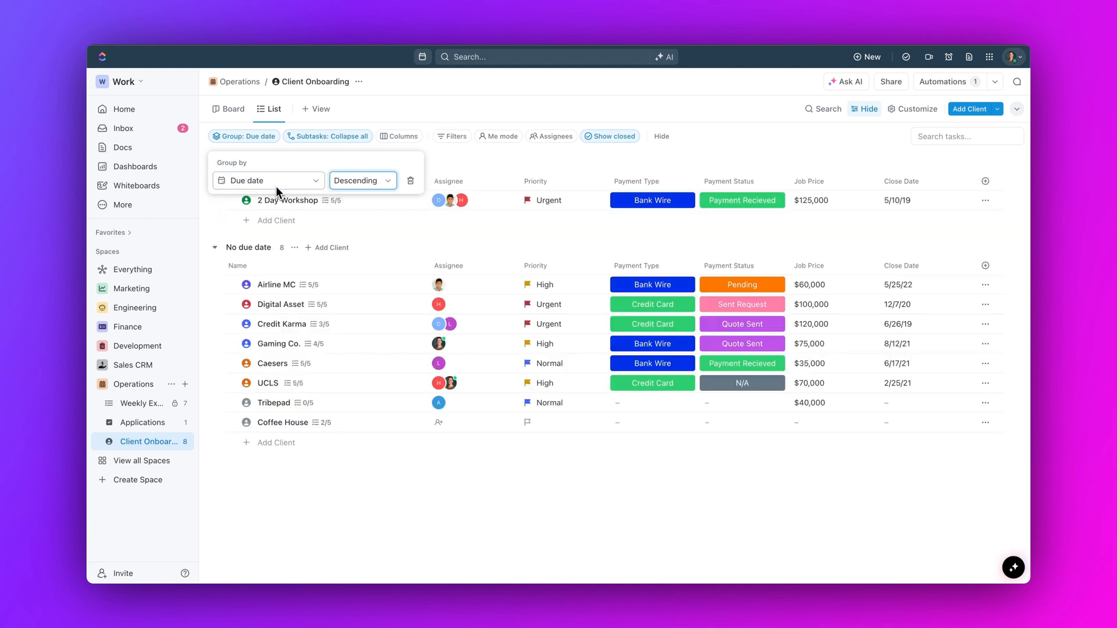